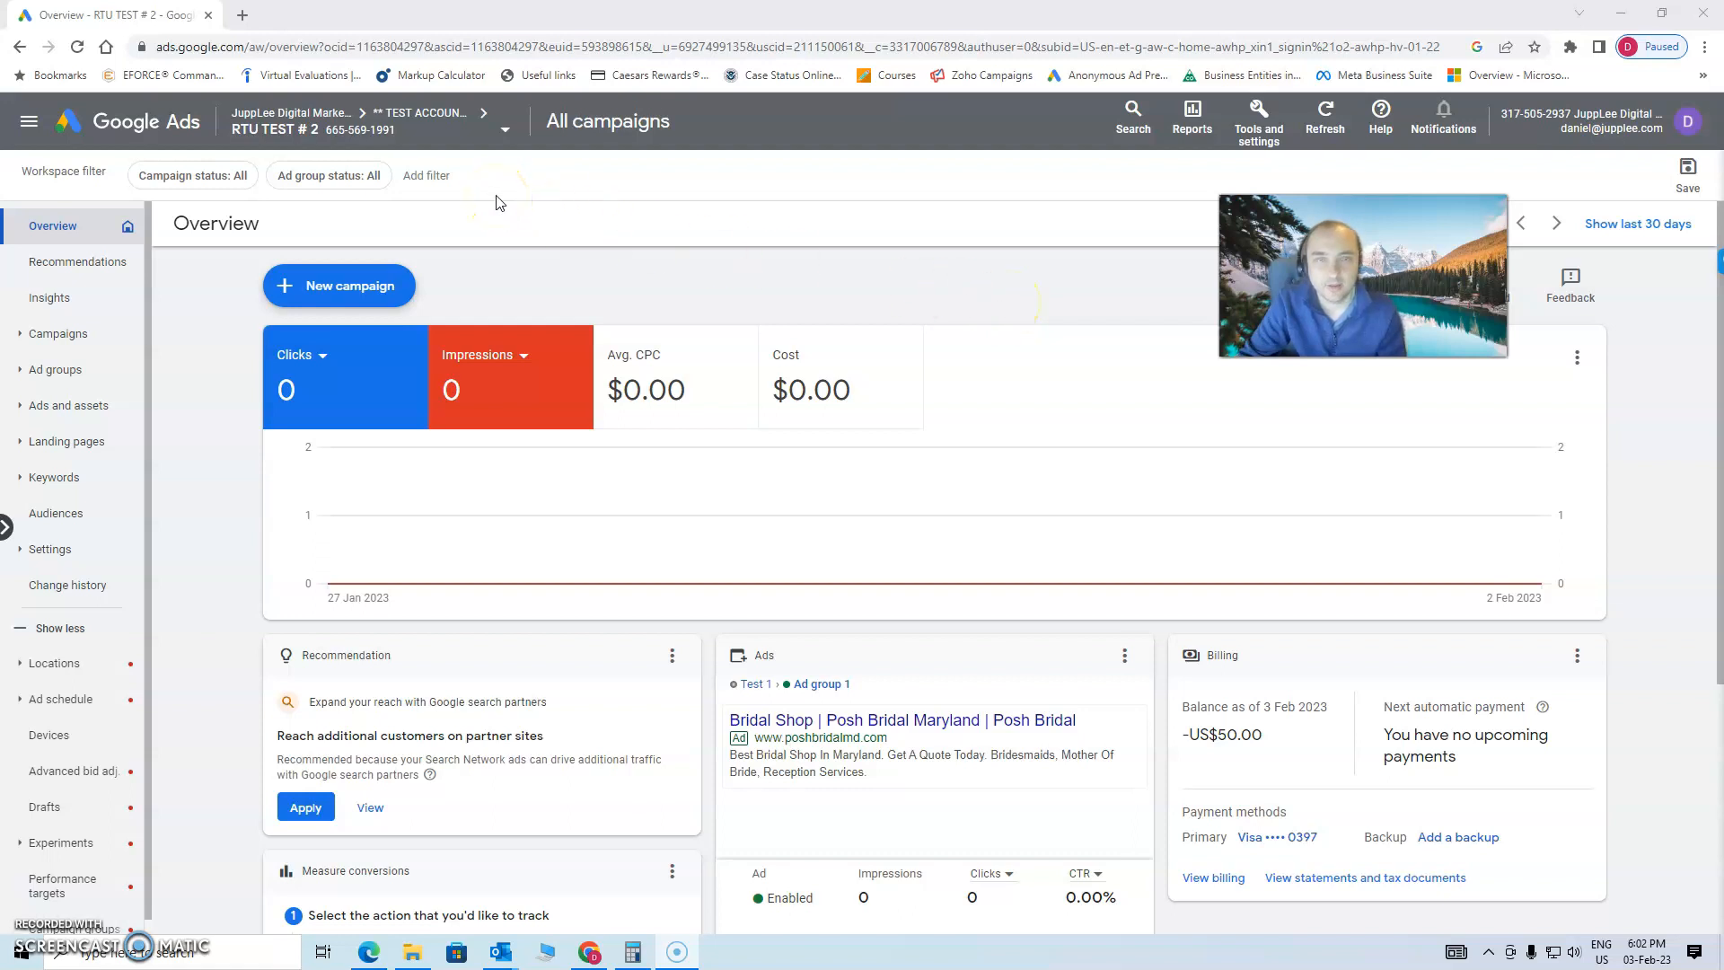
left_click(341, 129)
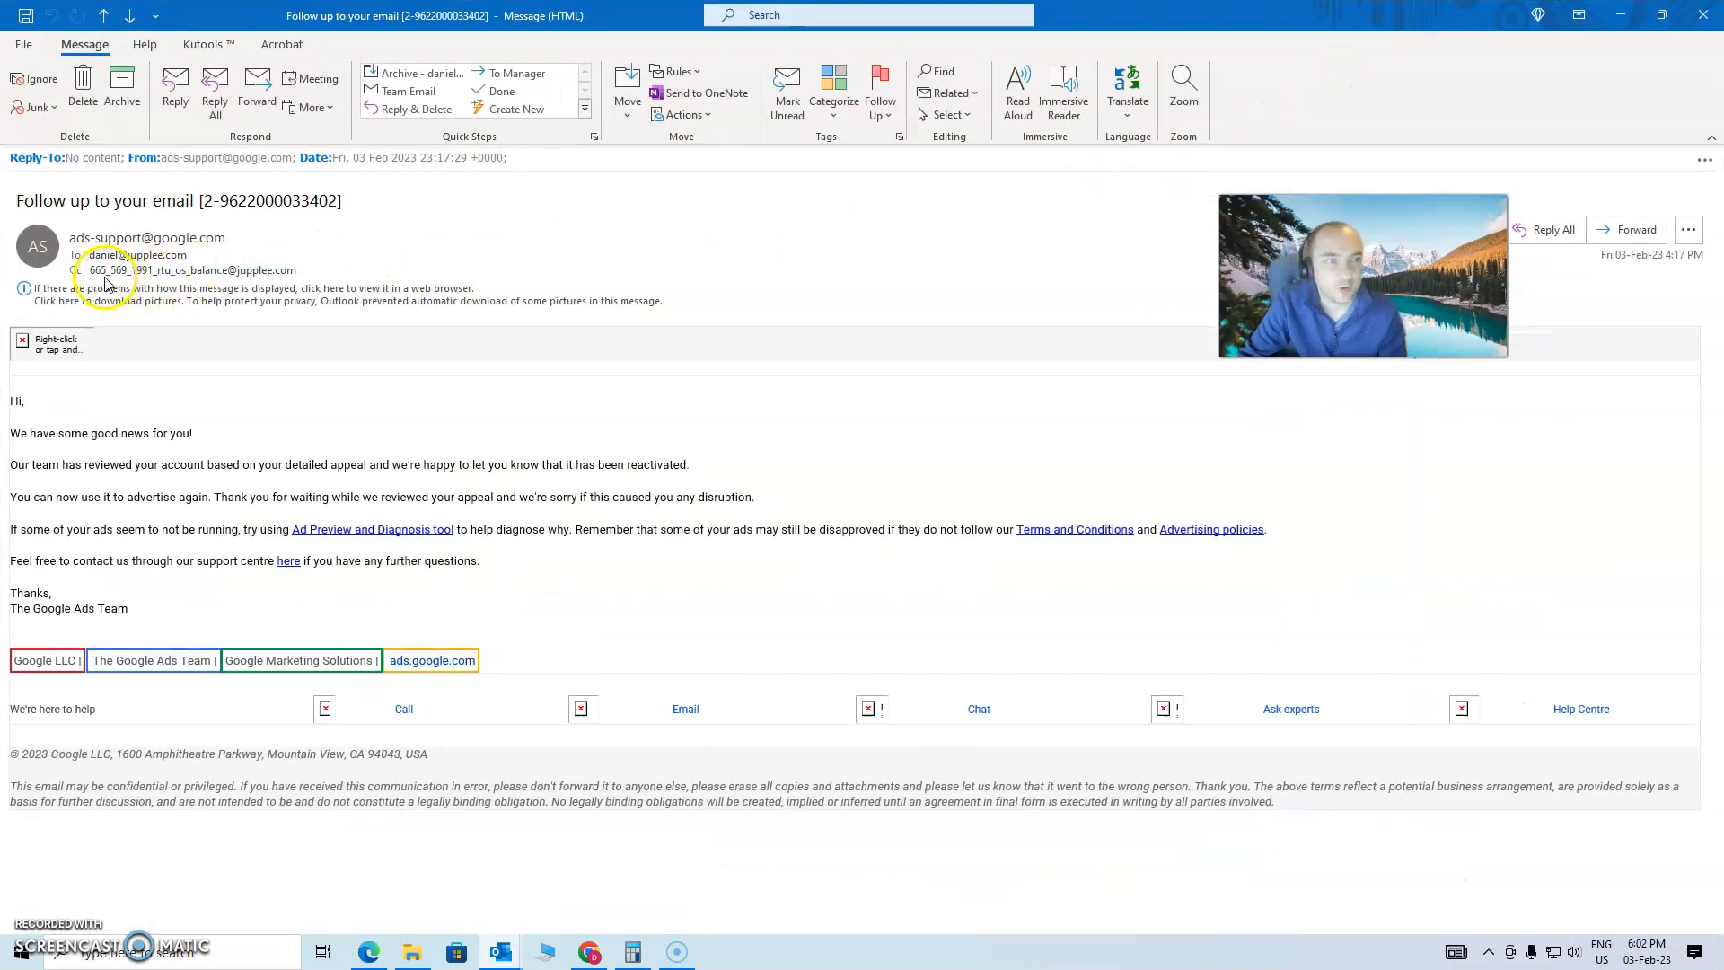
mouse_move(99, 438)
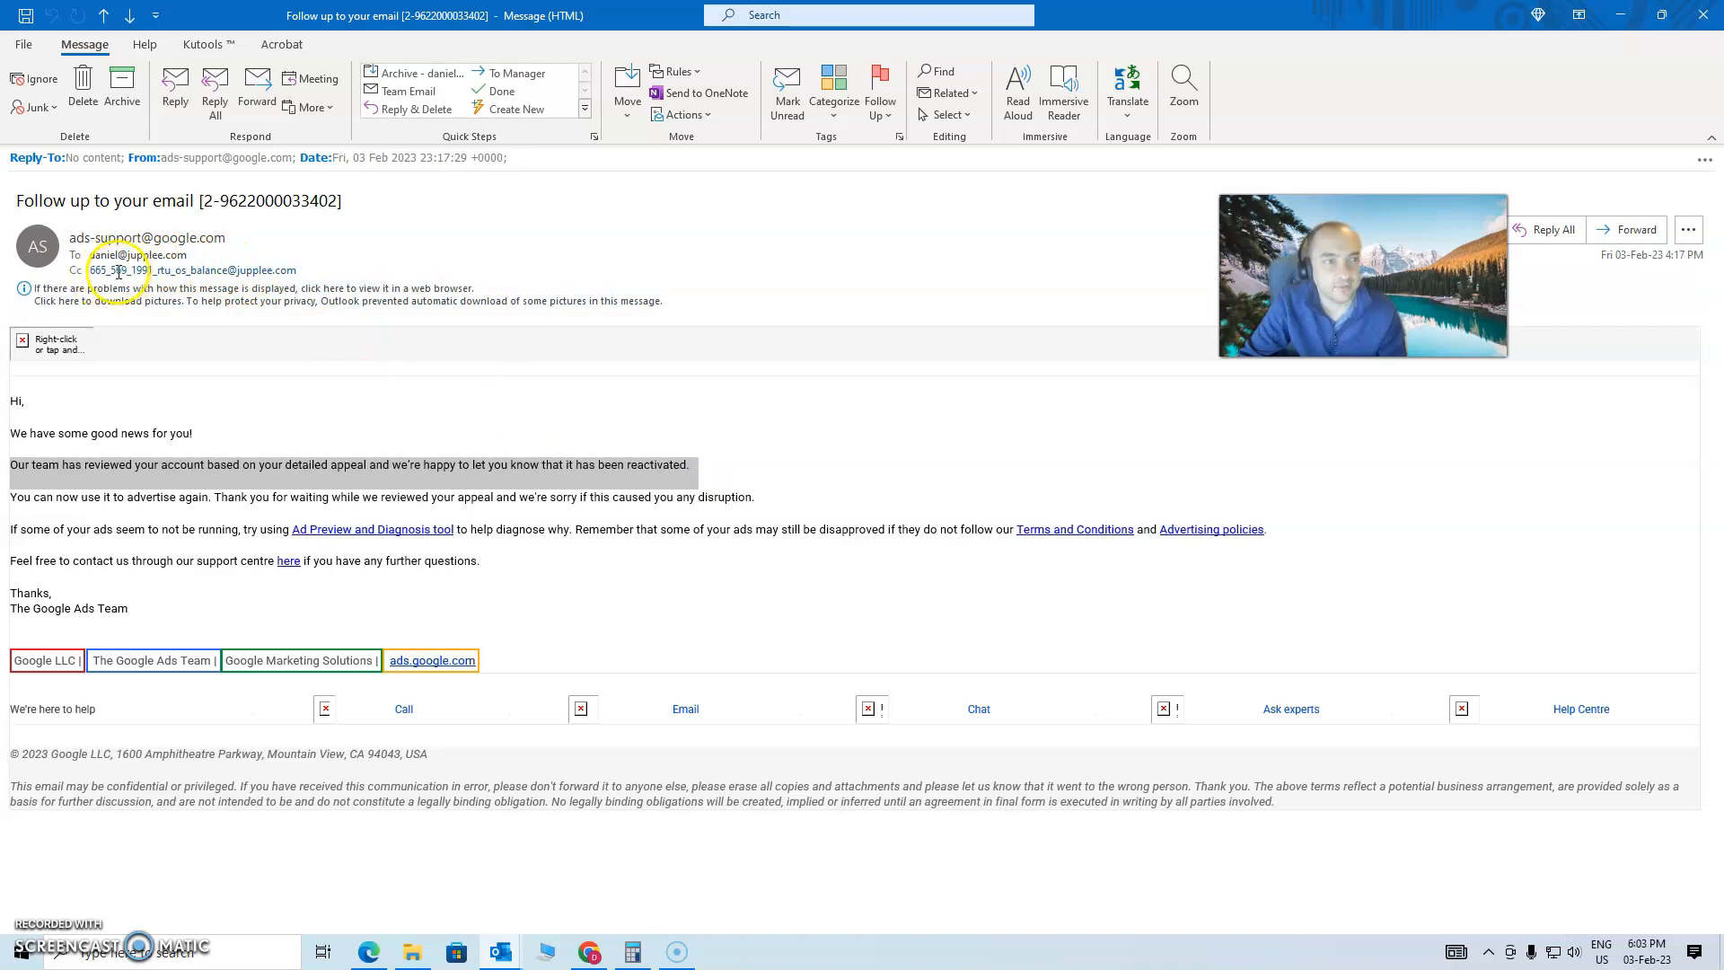
left_click(120, 270)
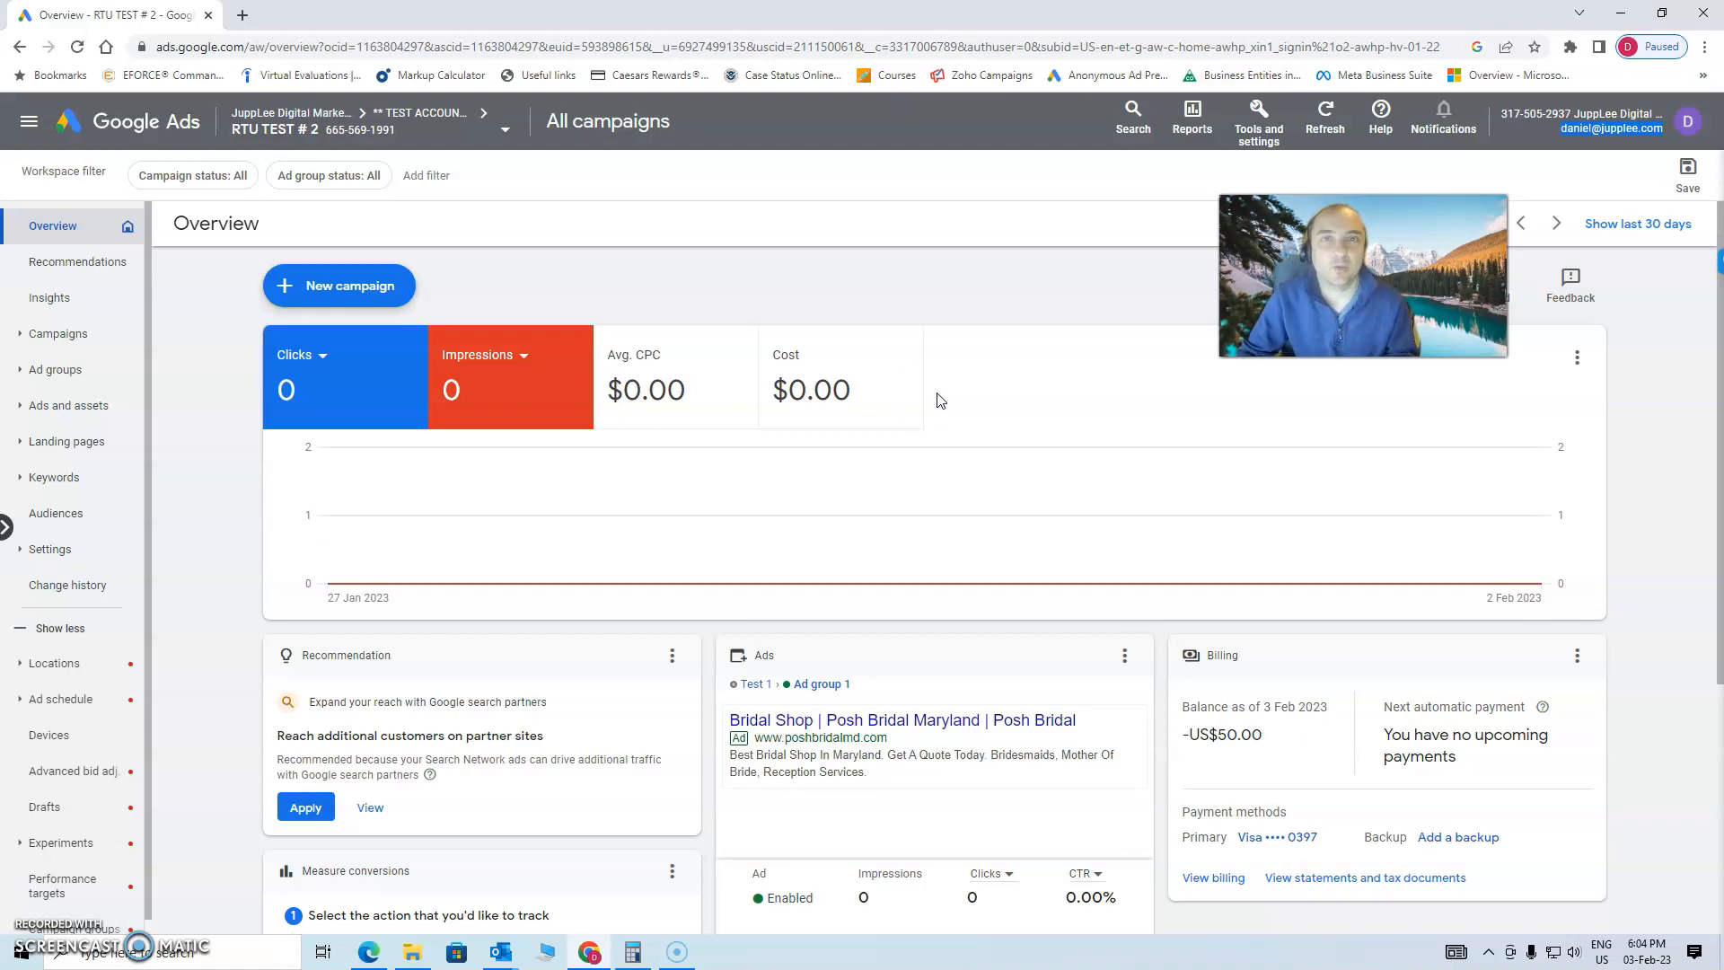
mouse_move(174, 663)
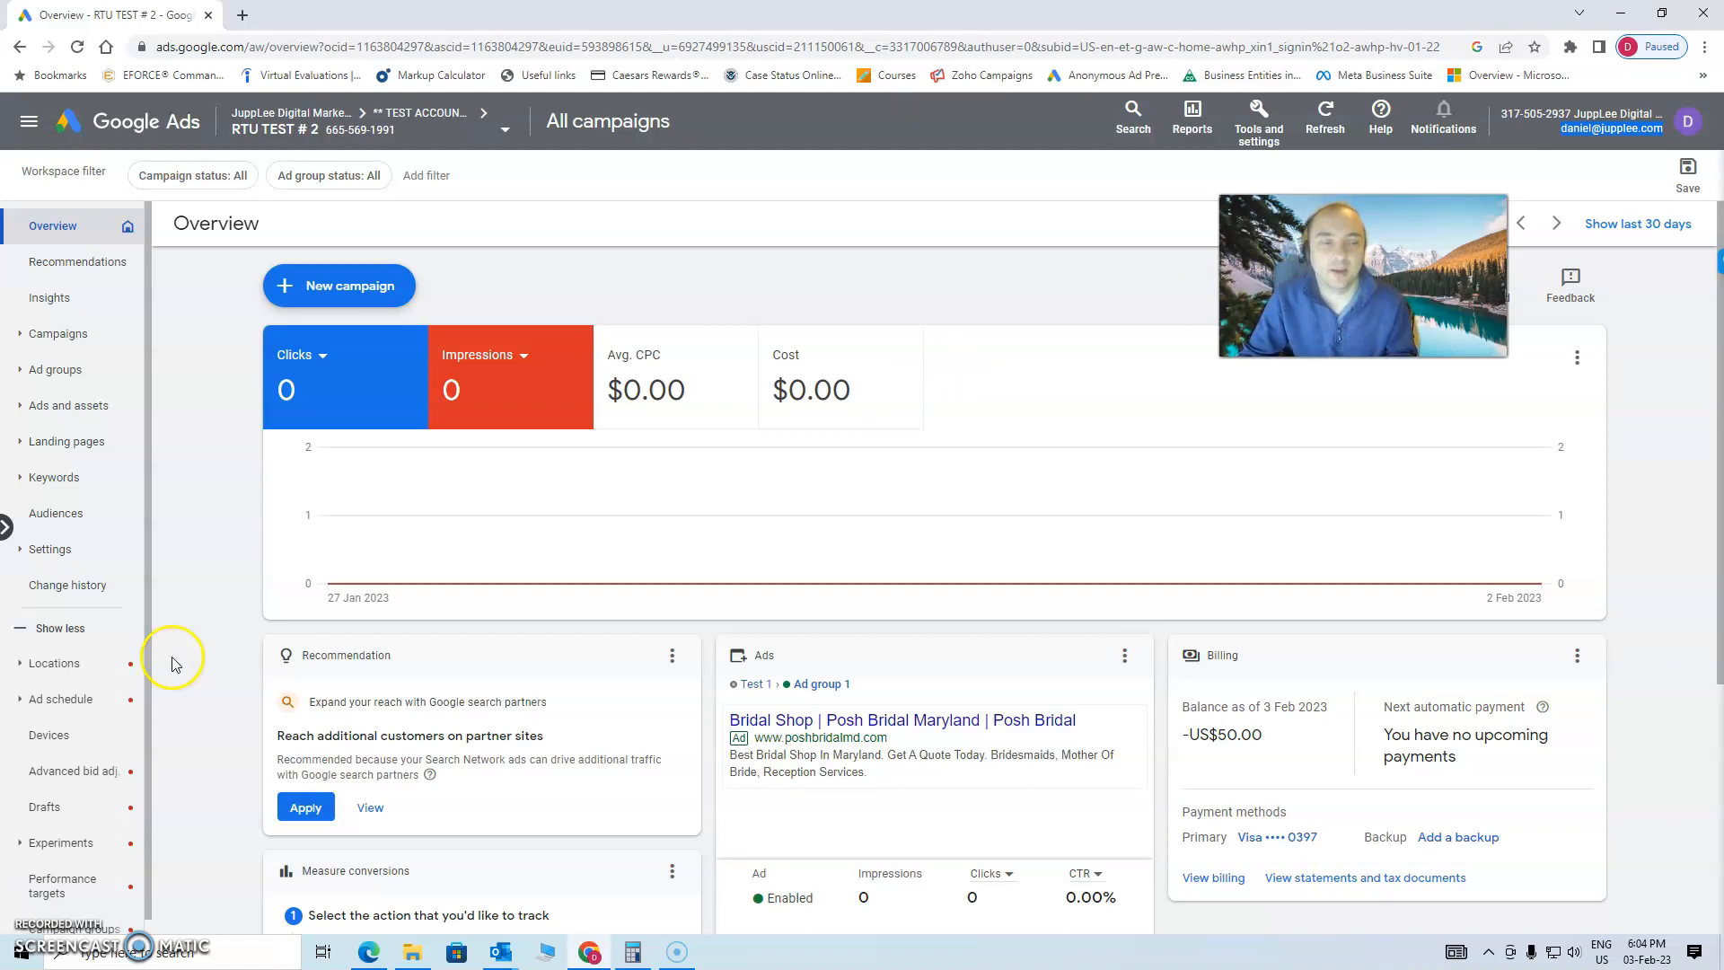